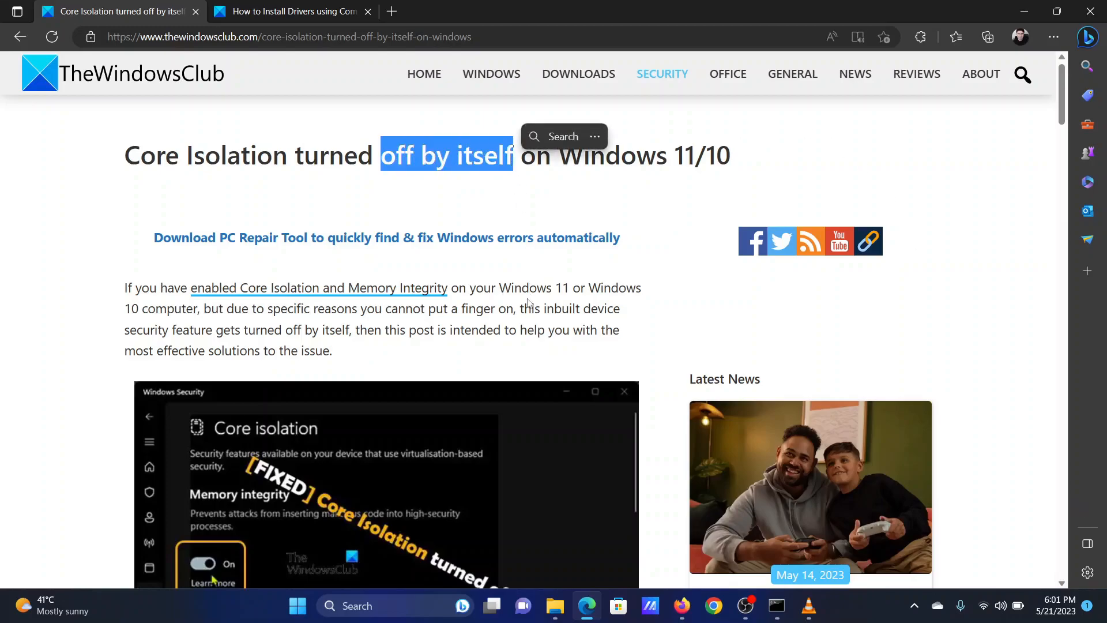
Scroll to the article's list of fixes and highlight the first one about Windows Security
scroll("down", 3)
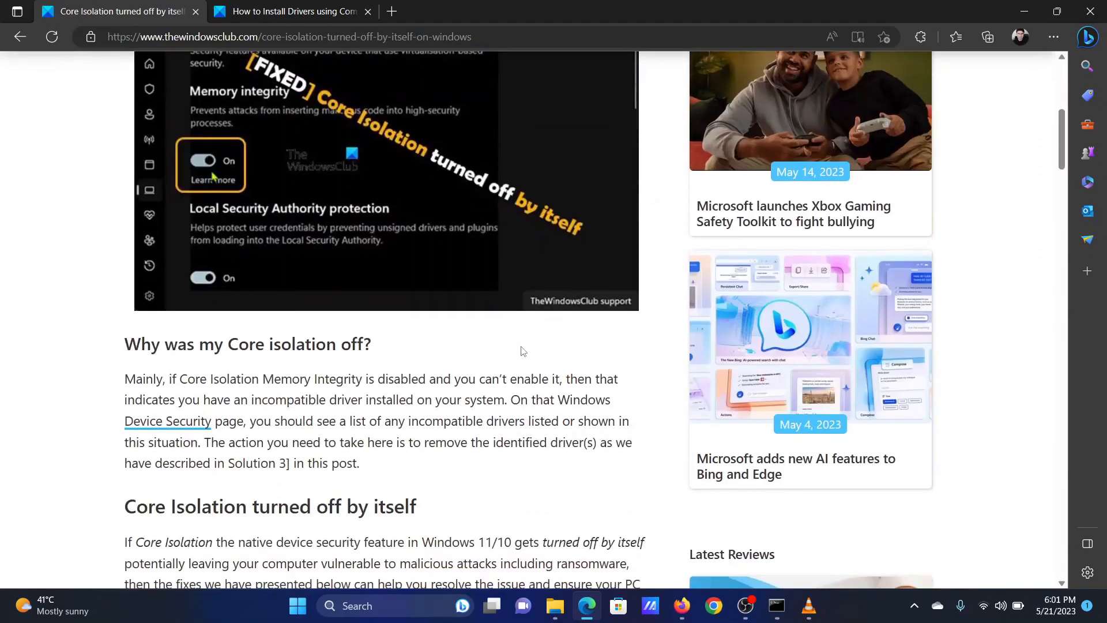
scroll("down", 3)
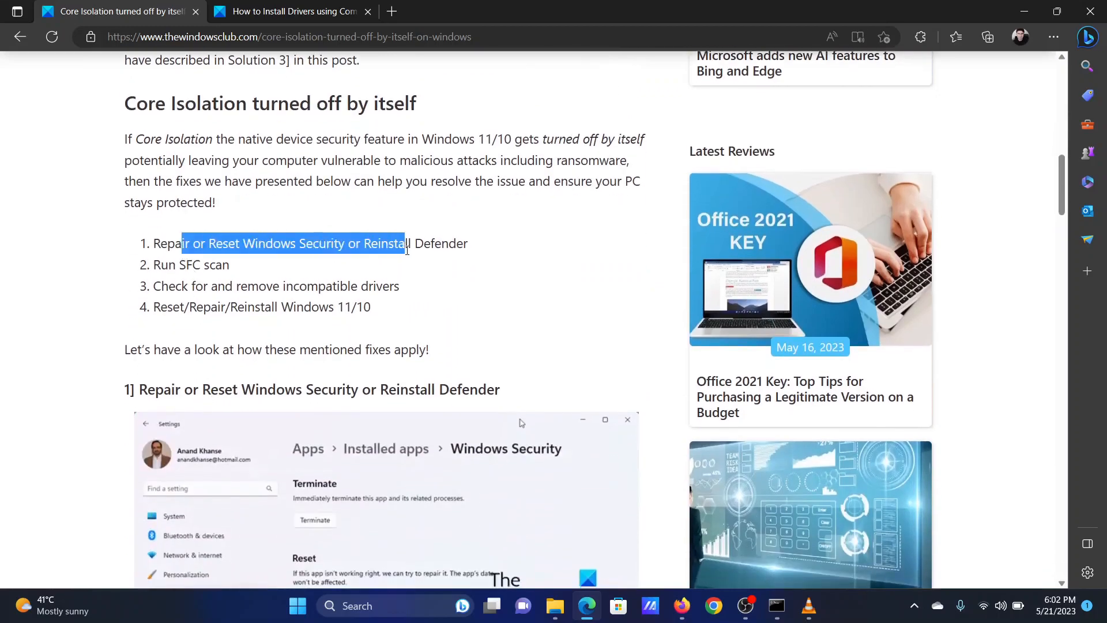
left_click_drag(403, 243, 409, 244)
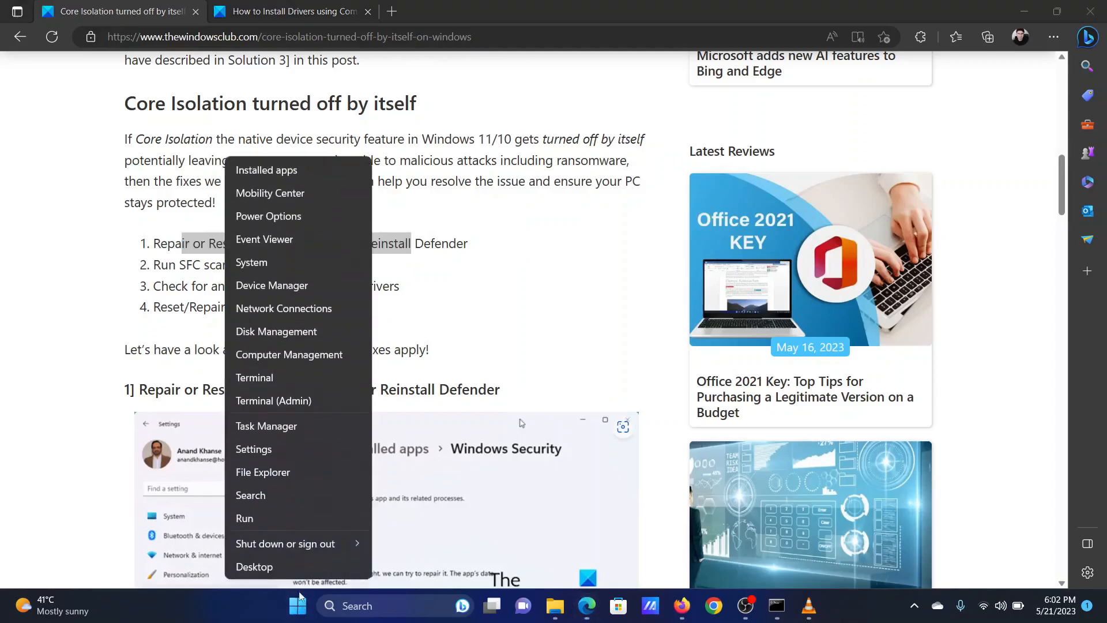
Reach Apps > Installed apps in Settings and scroll to Windows Security
left_click(254, 448)
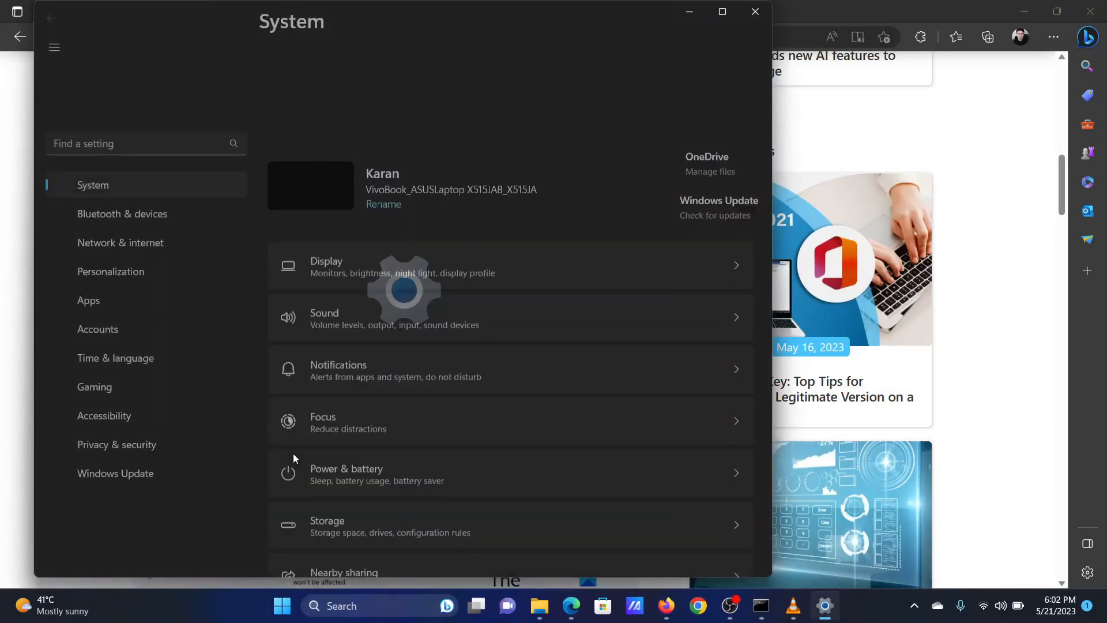
left_click(89, 271)
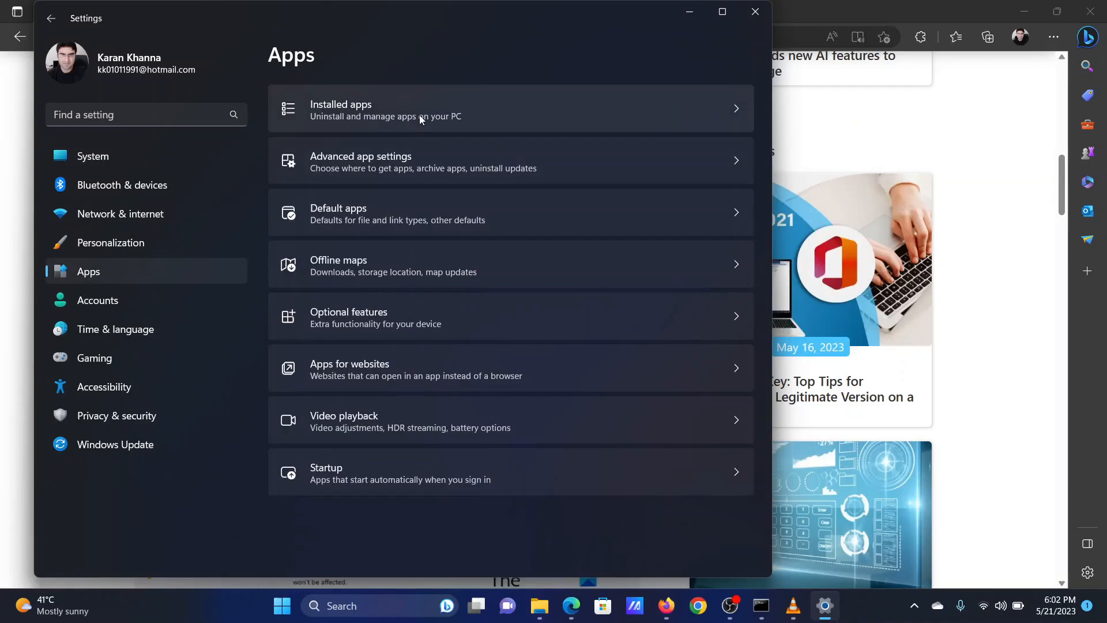
left_click(342, 108)
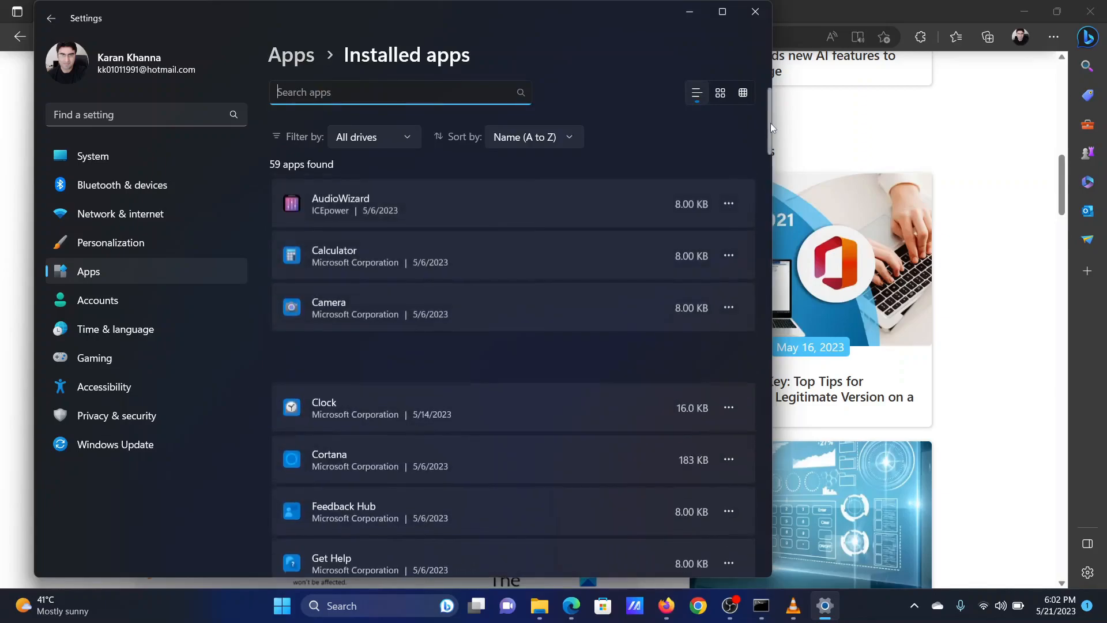
scroll("down", 3)
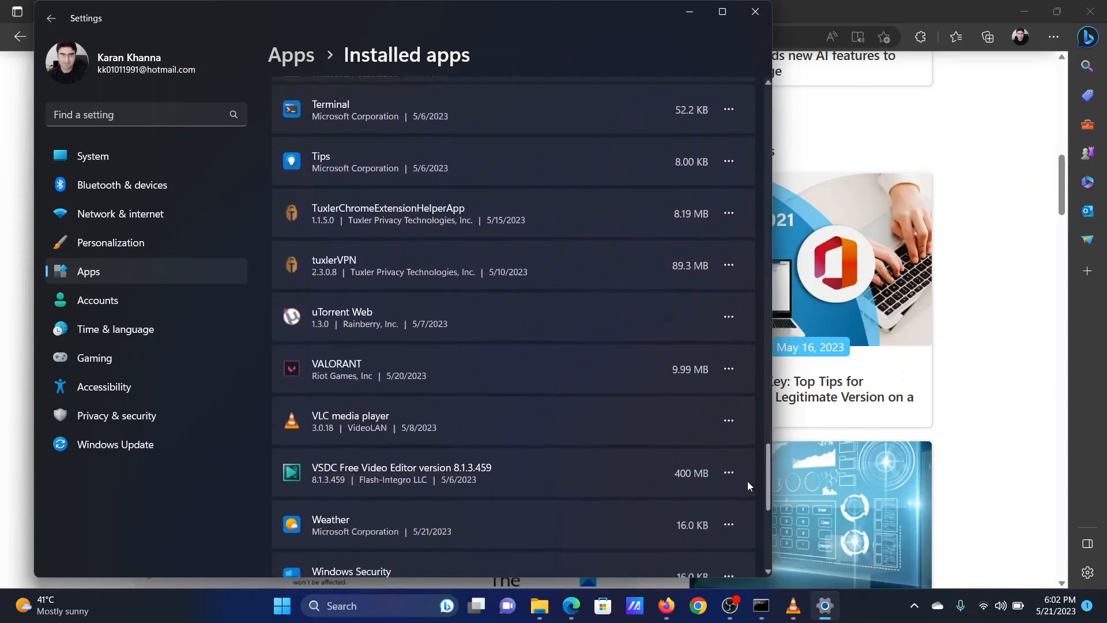
scroll("down", 3)
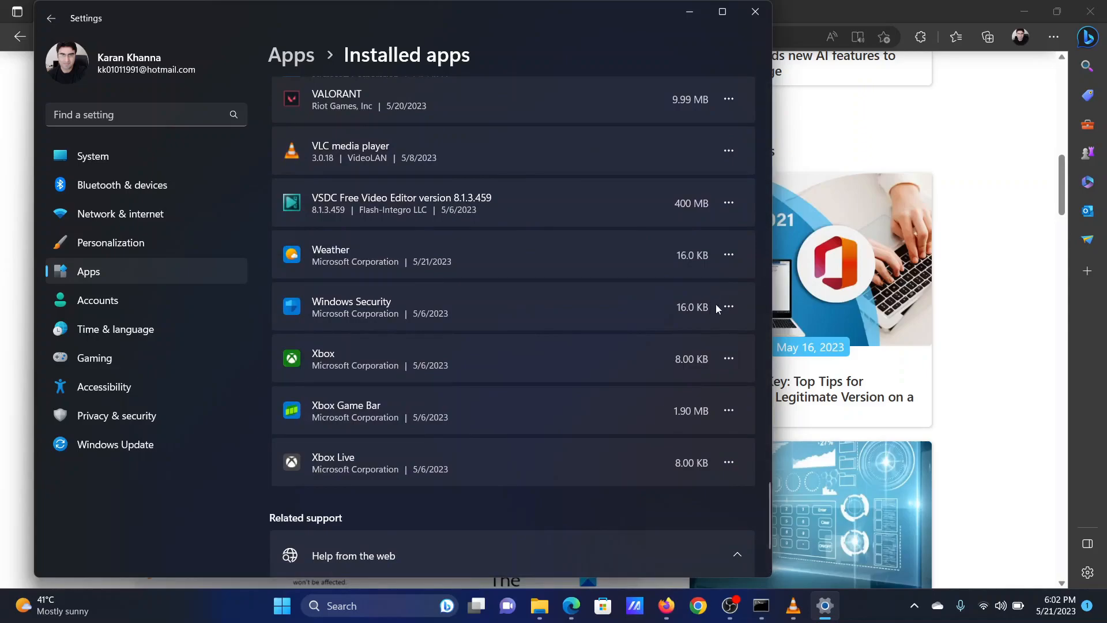
In Windows Security's Advanced options, run Repair under the Reset section
left_click(729, 307)
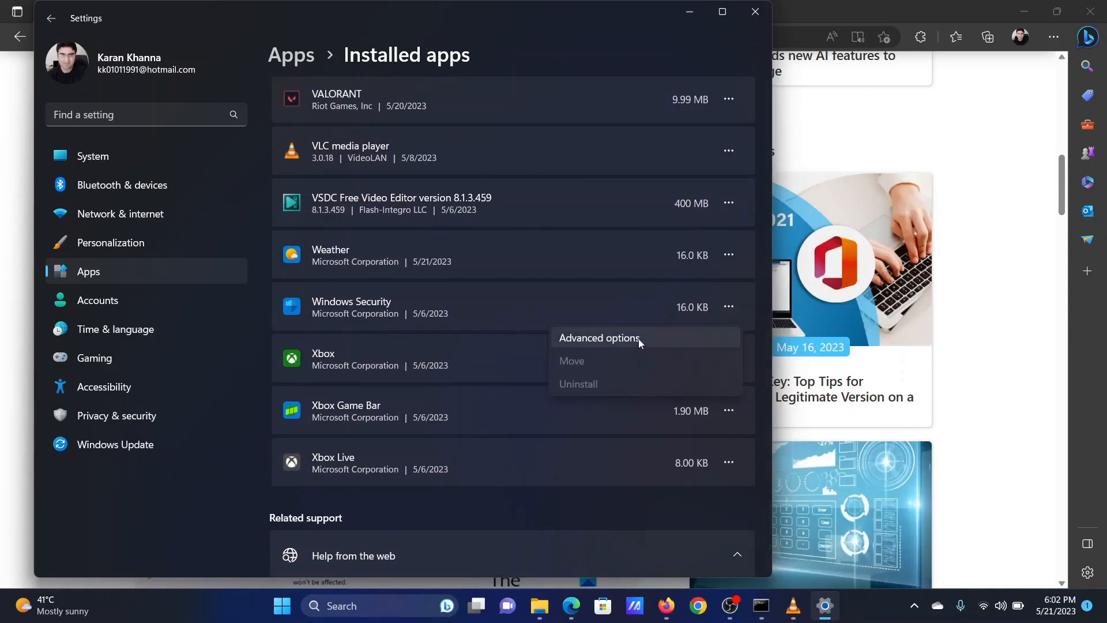
left_click(599, 338)
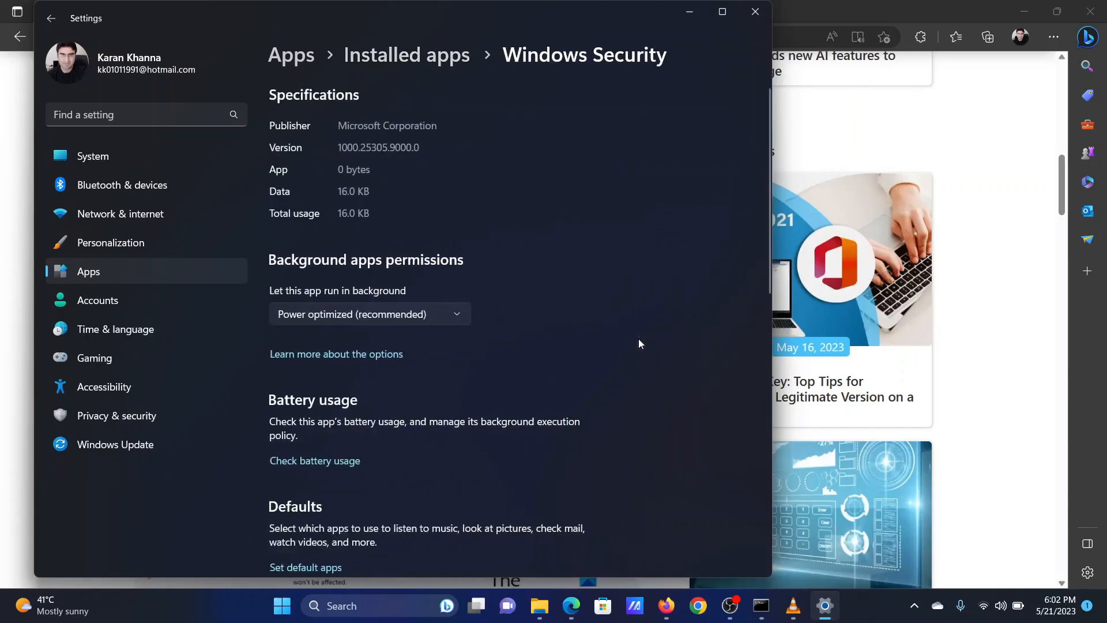
scroll("down", 3)
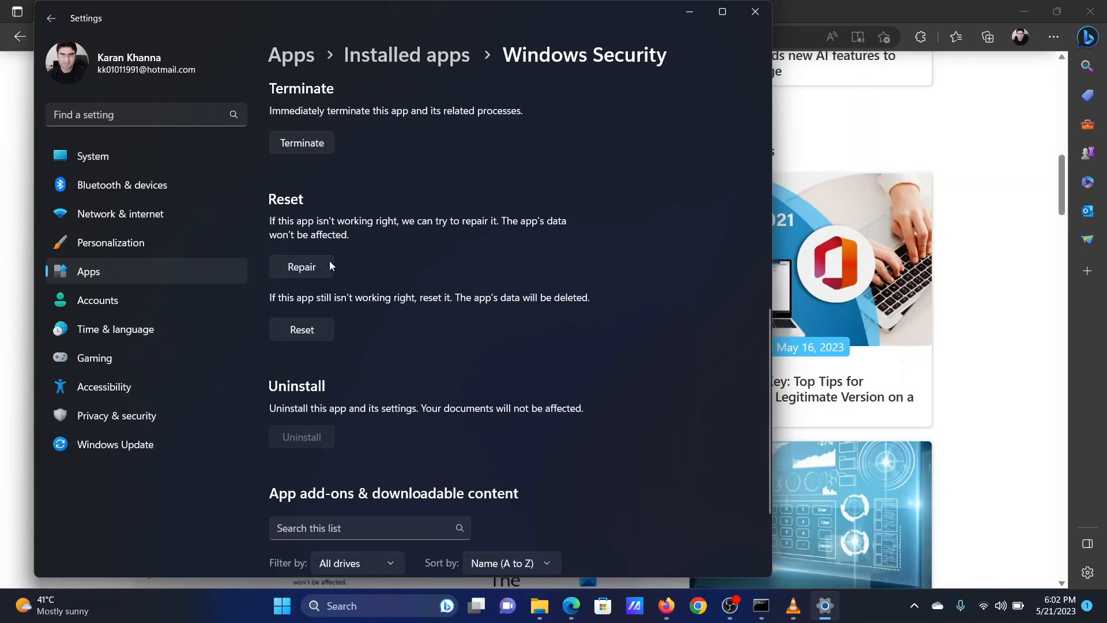
left_click(301, 266)
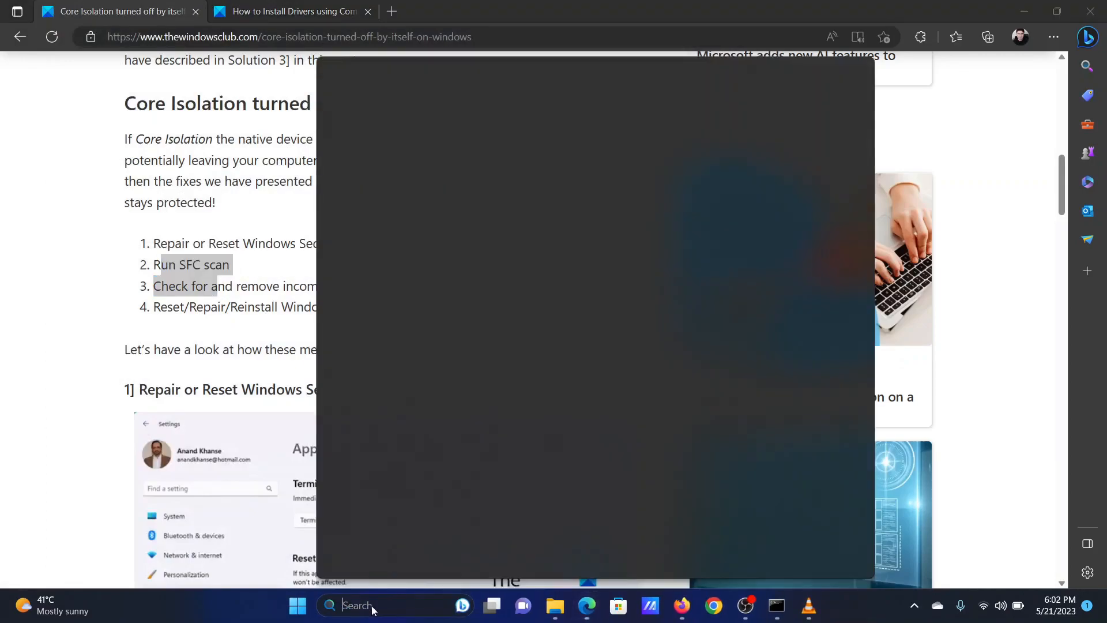
Search 'comm' and launch Command Prompt as administrator
type("com")
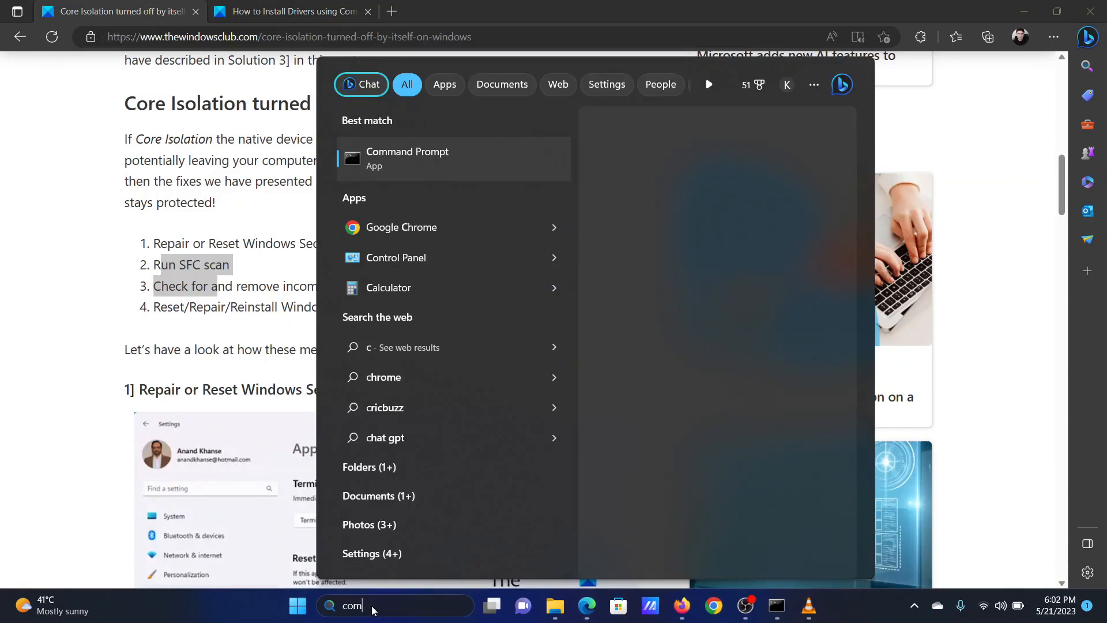
type("m")
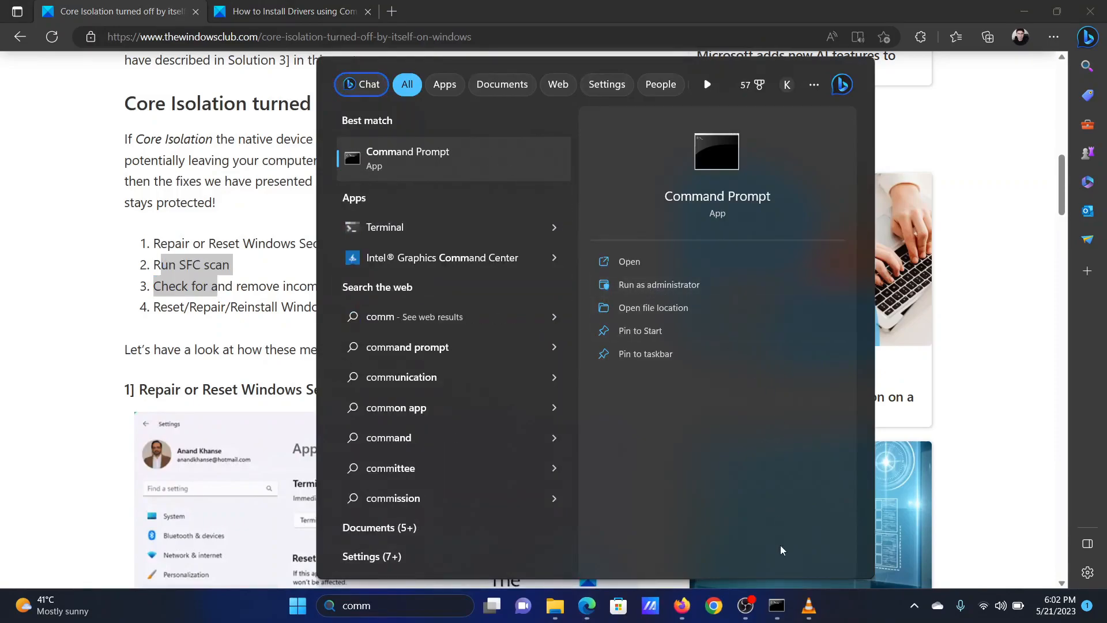
left_click(657, 284)
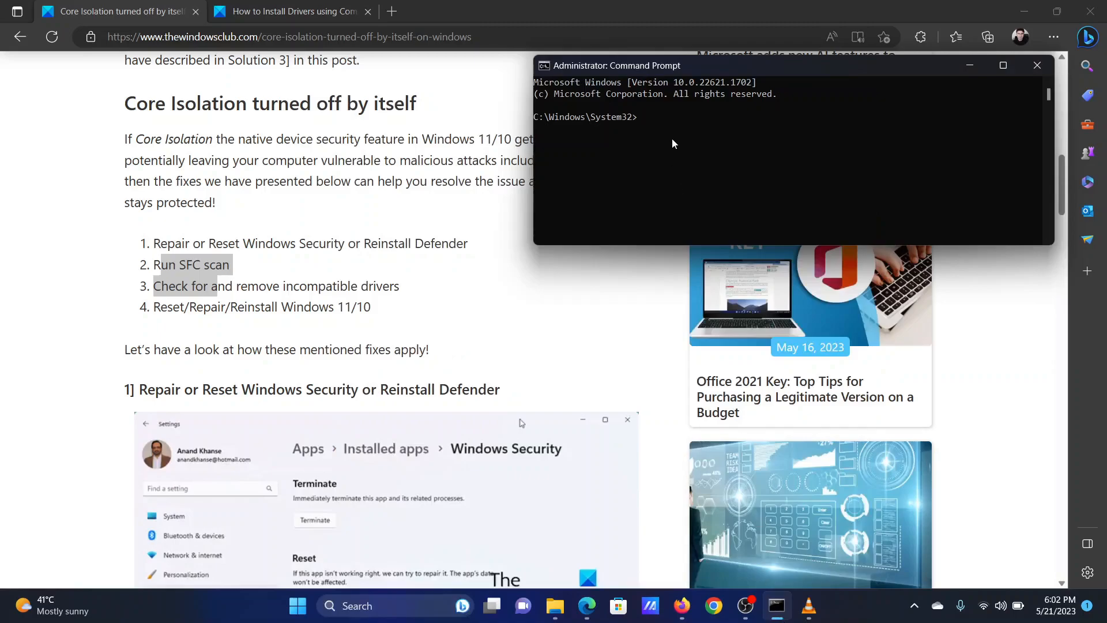
Run sfc /scannow in the admin Command Prompt and minimize the window
left_click(672, 130)
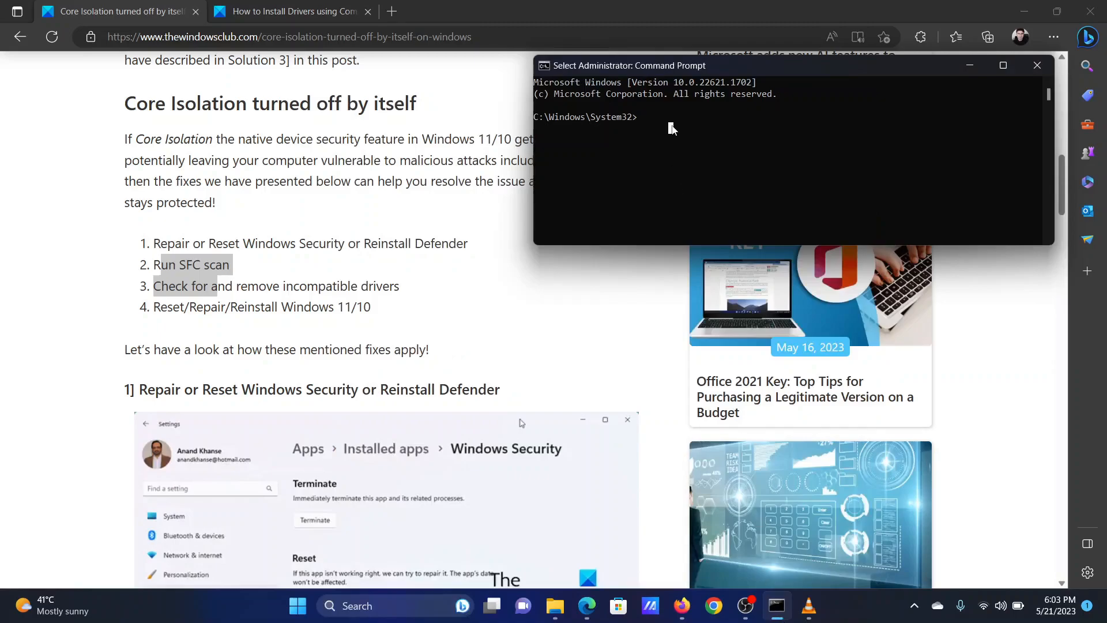
type("s")
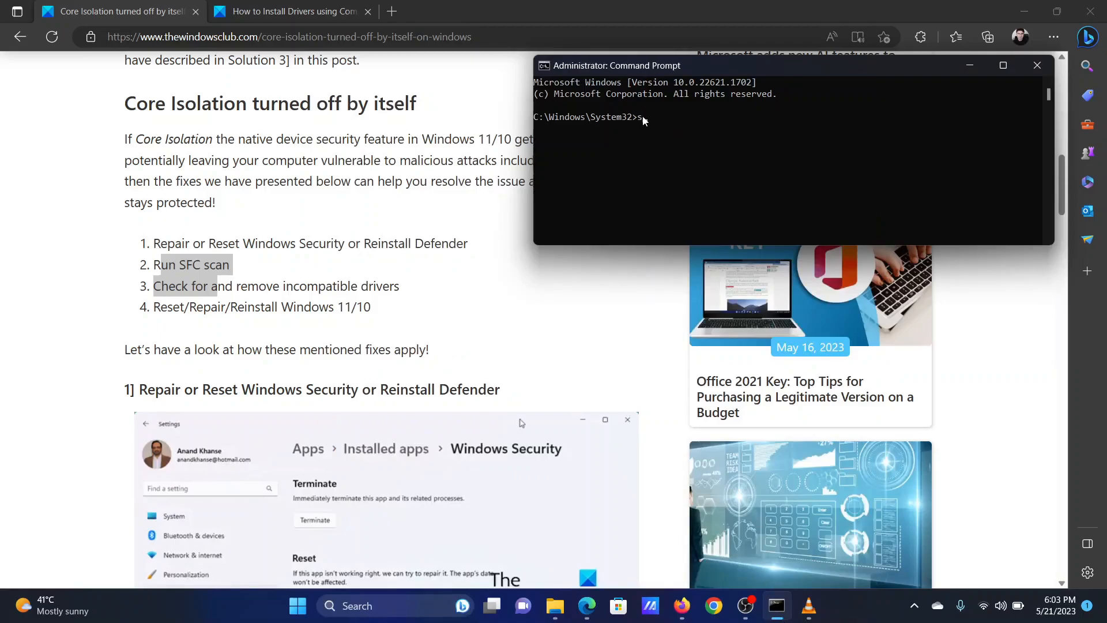
type("fc /")
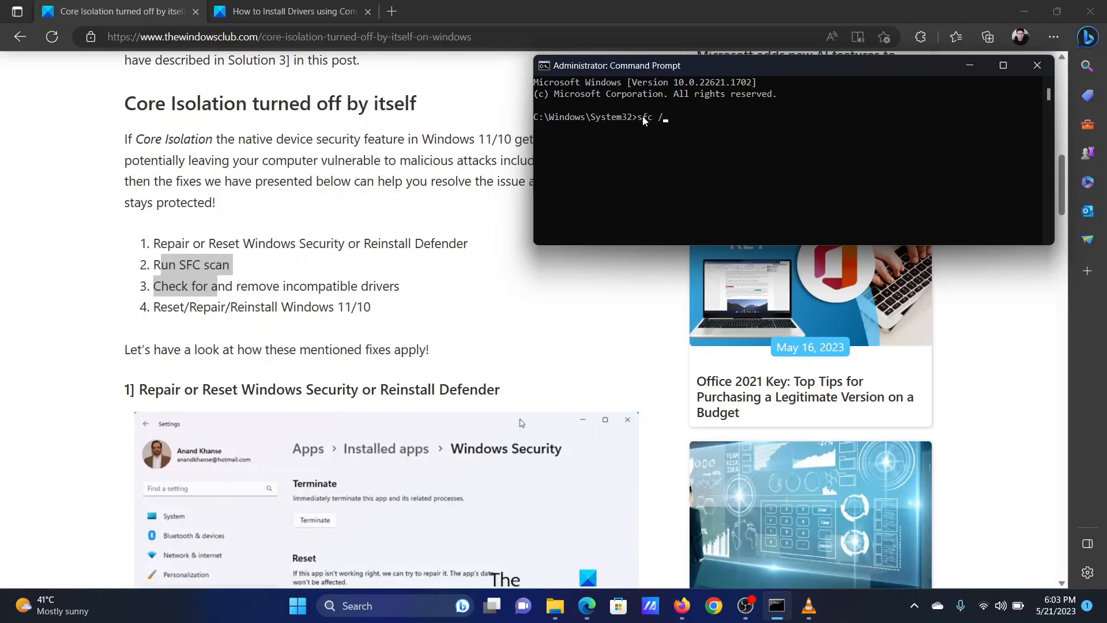
type("scan")
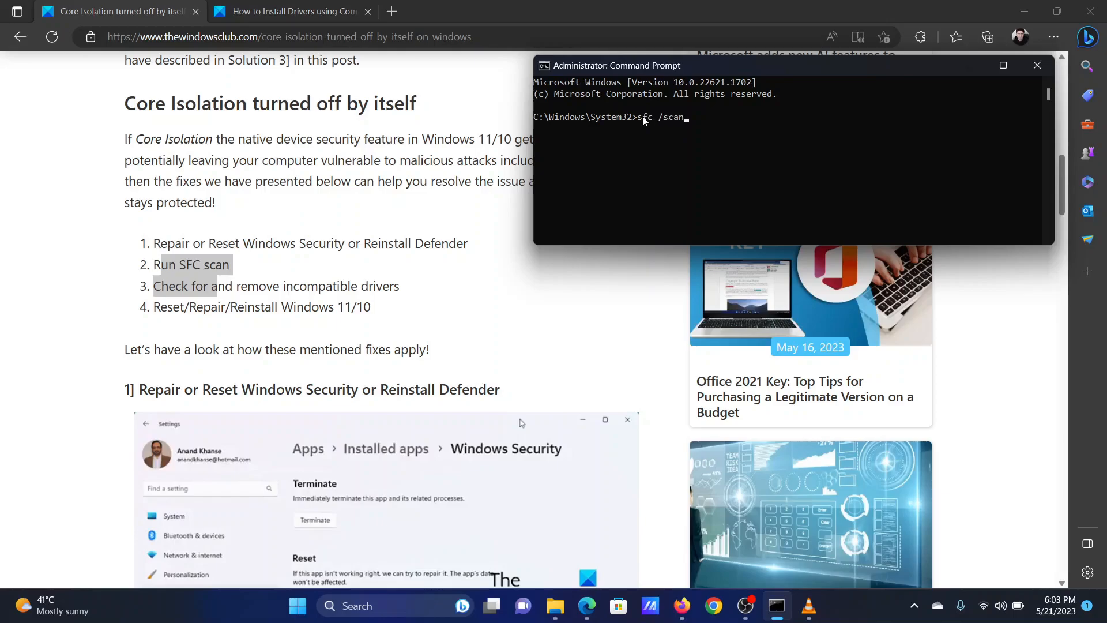
type("now")
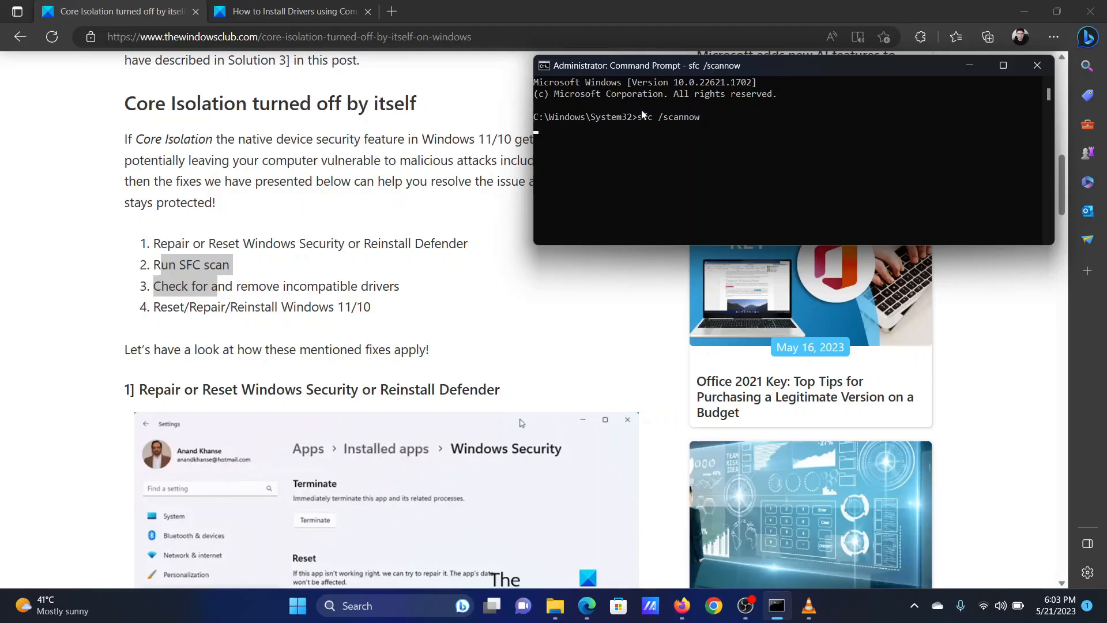
left_click(1037, 65)
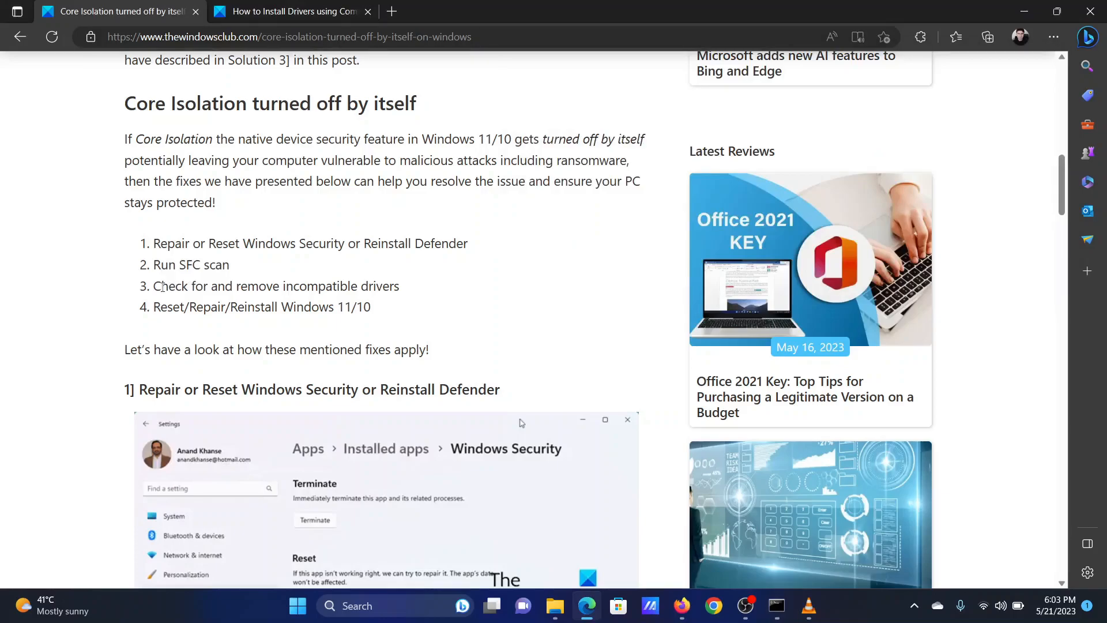
Search 'comm' for Command Prompt, then show the 'How to Install Drivers' article tab
left_click_drag(161, 287, 367, 286)
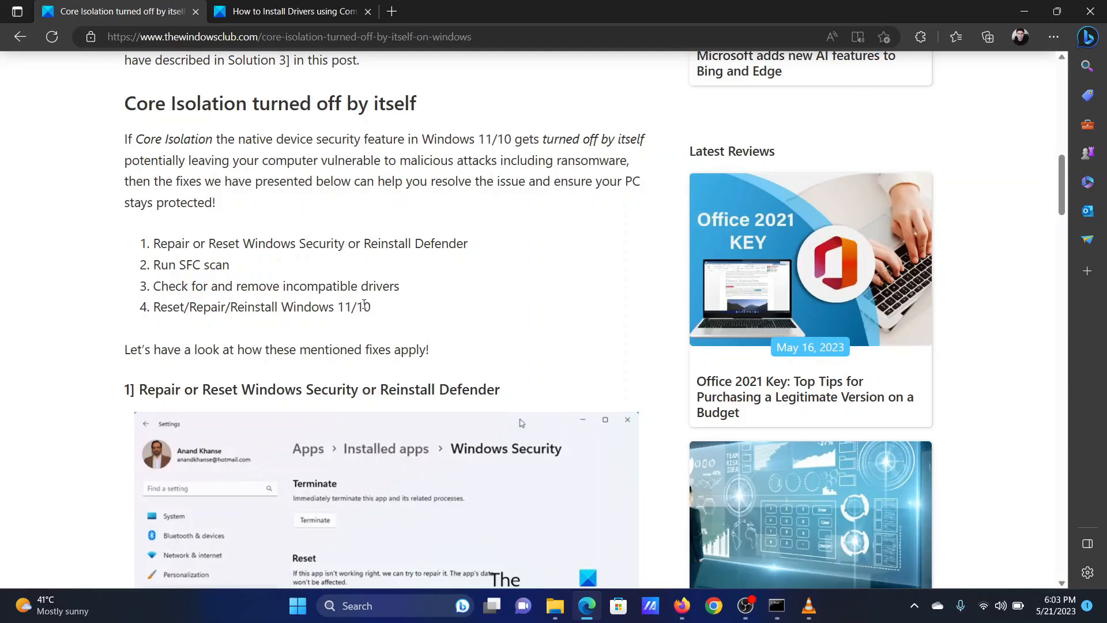
mouse_move(360, 339)
type("c")
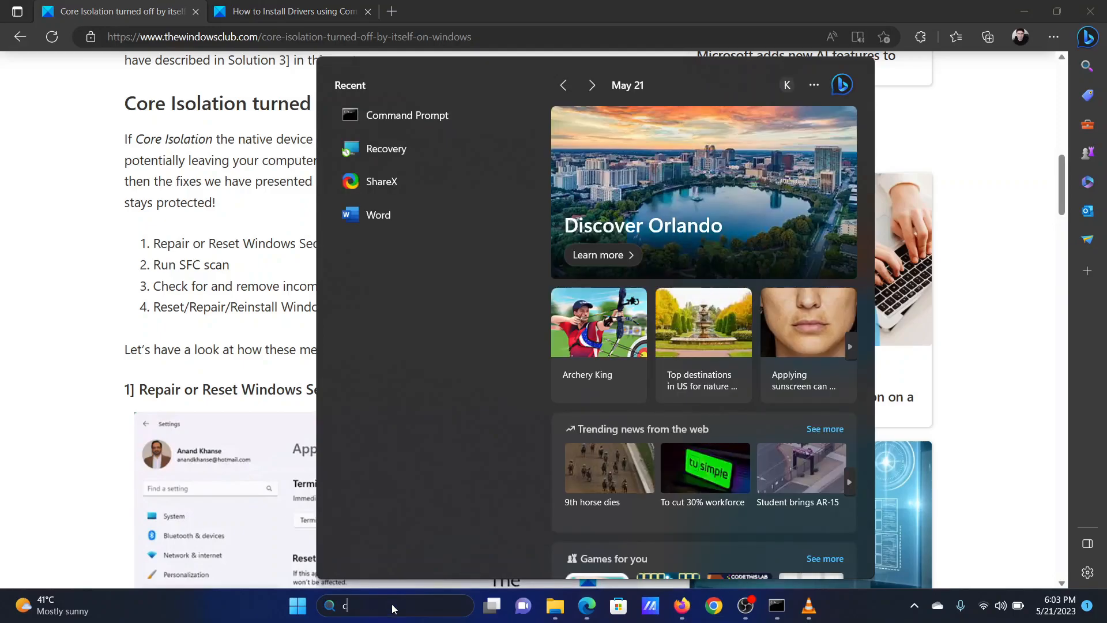
type("omm")
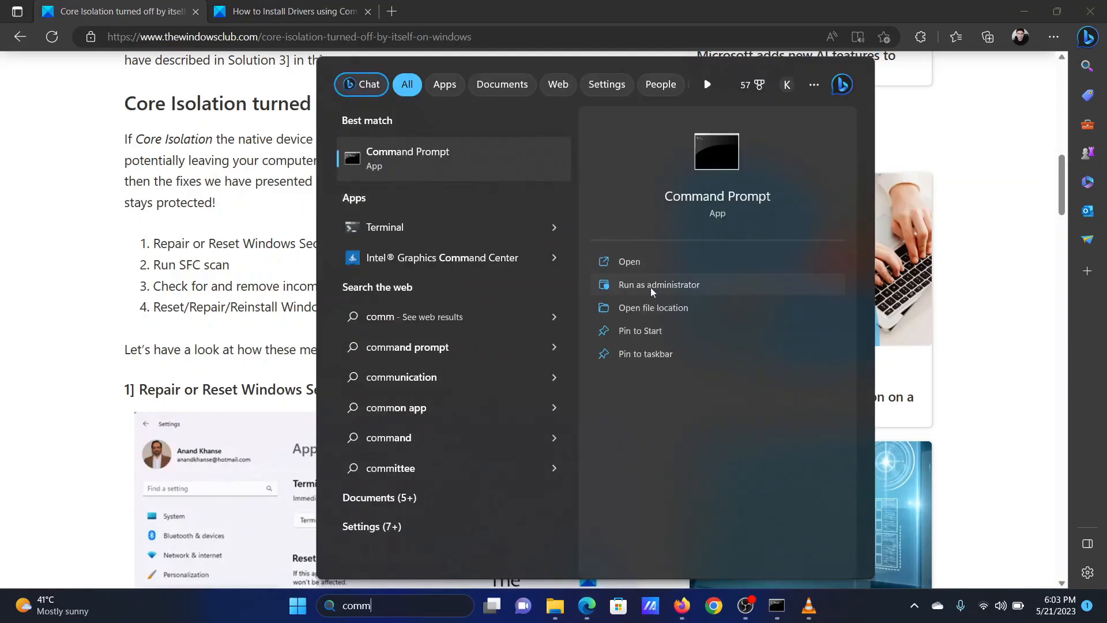
mouse_move(697, 330)
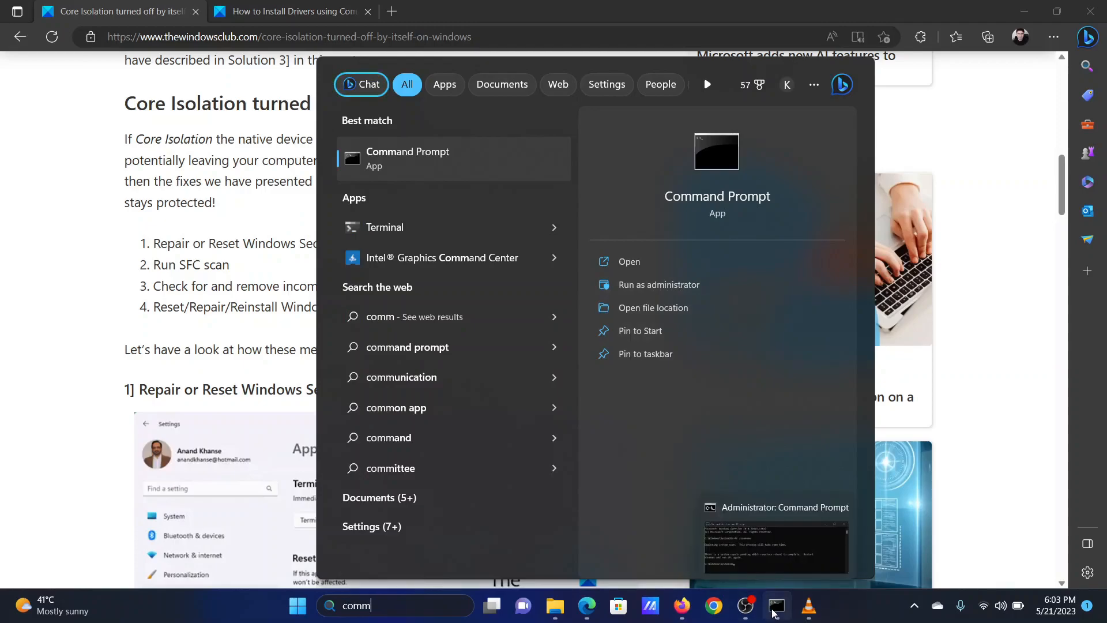
left_click(289, 11)
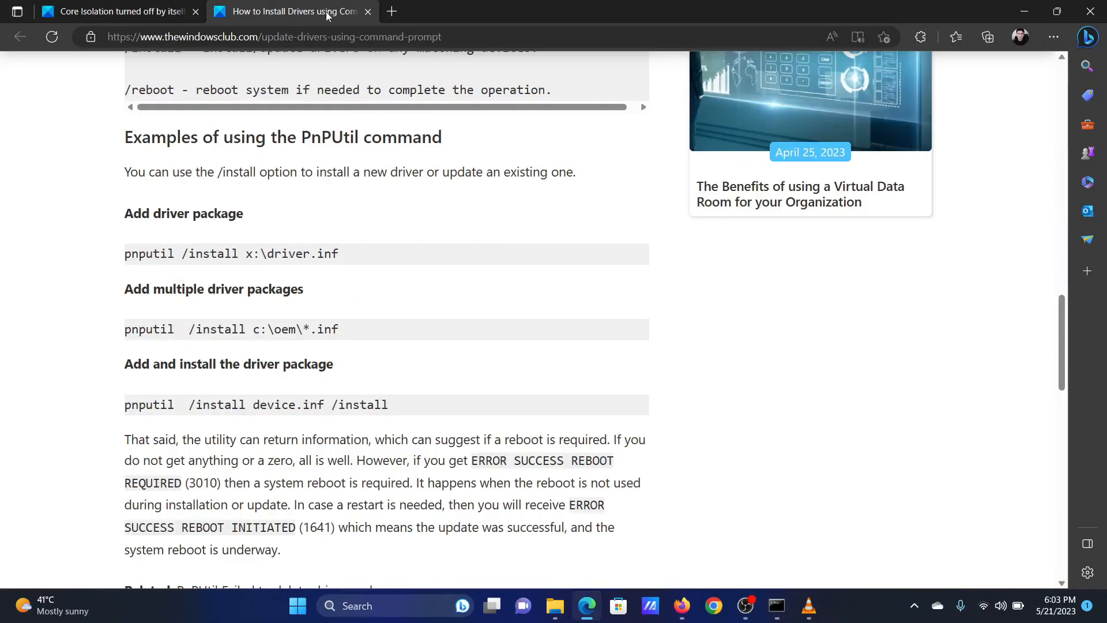
Run the article's pnputil /install device.inf command in the admin prompt, then return to the Core Isolation tab
double_click(256, 405)
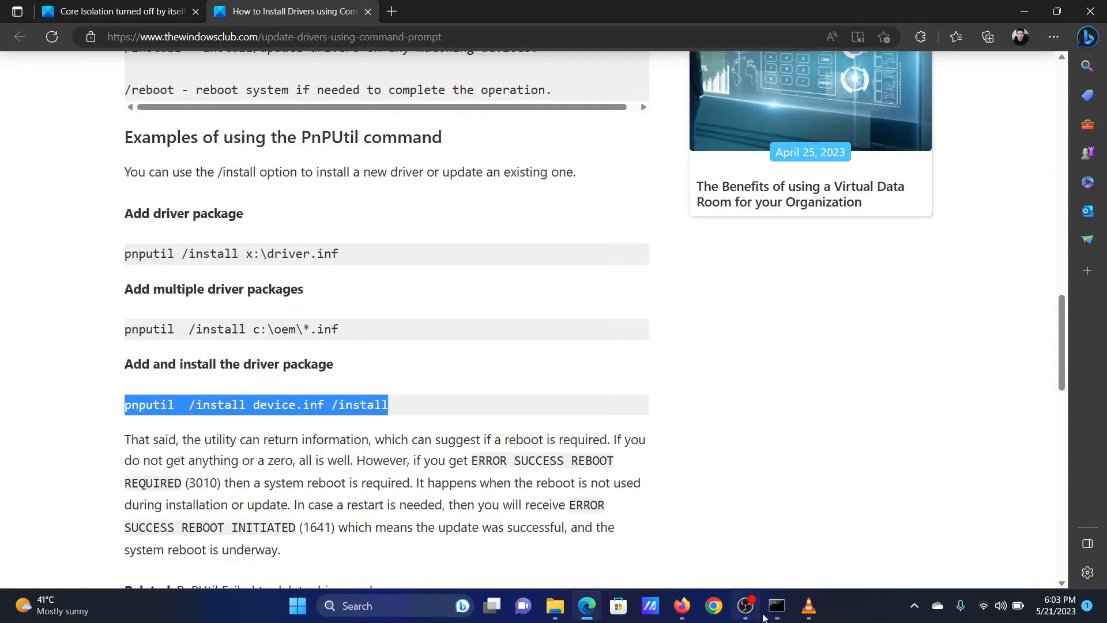
left_click(775, 605)
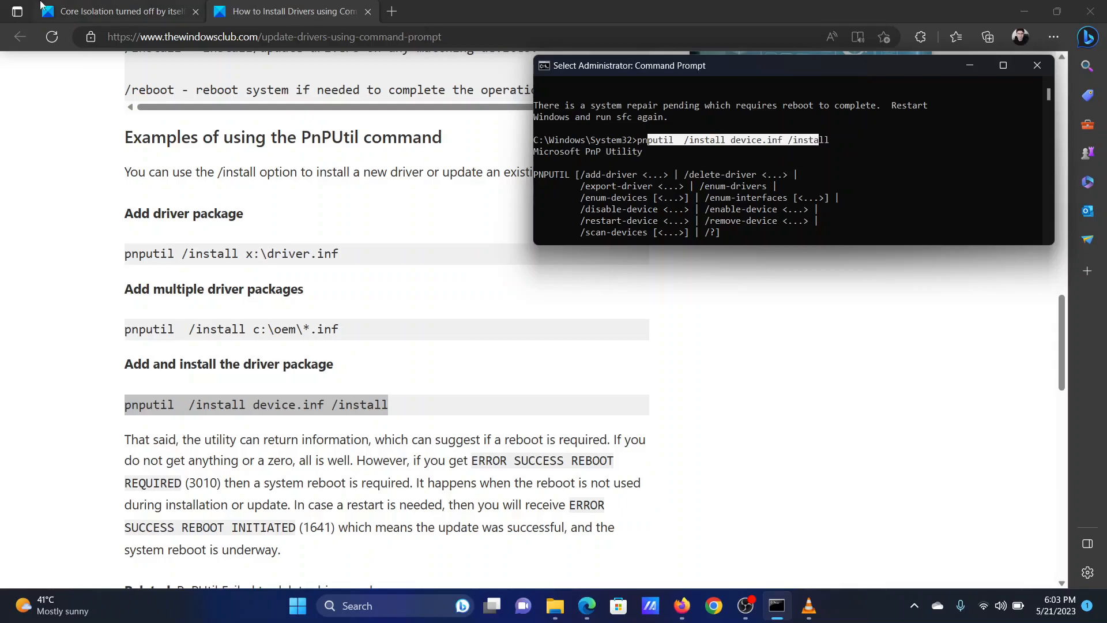
left_click(113, 11)
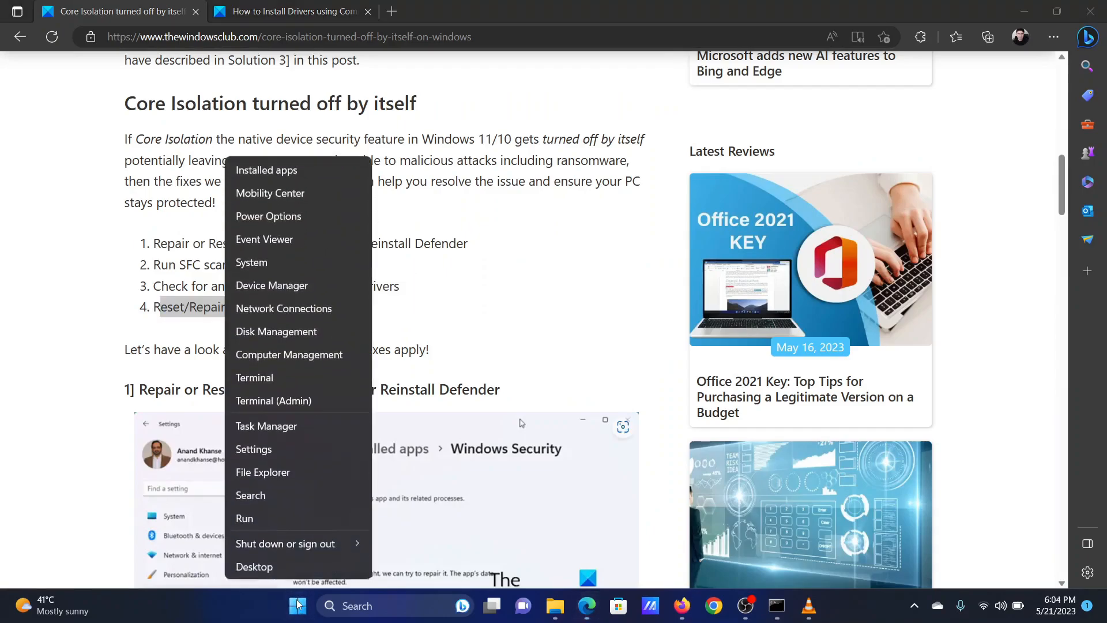
From Settings > System > Recovery, start Reset PC to bring up the Reset this PC dialog
left_click(254, 449)
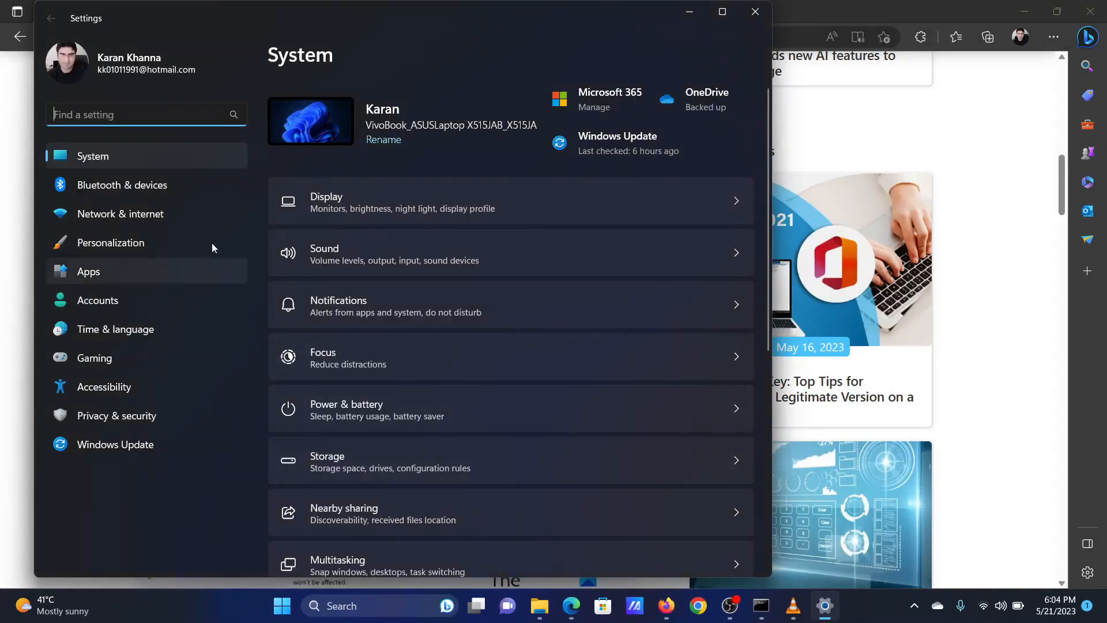
mouse_move(432, 209)
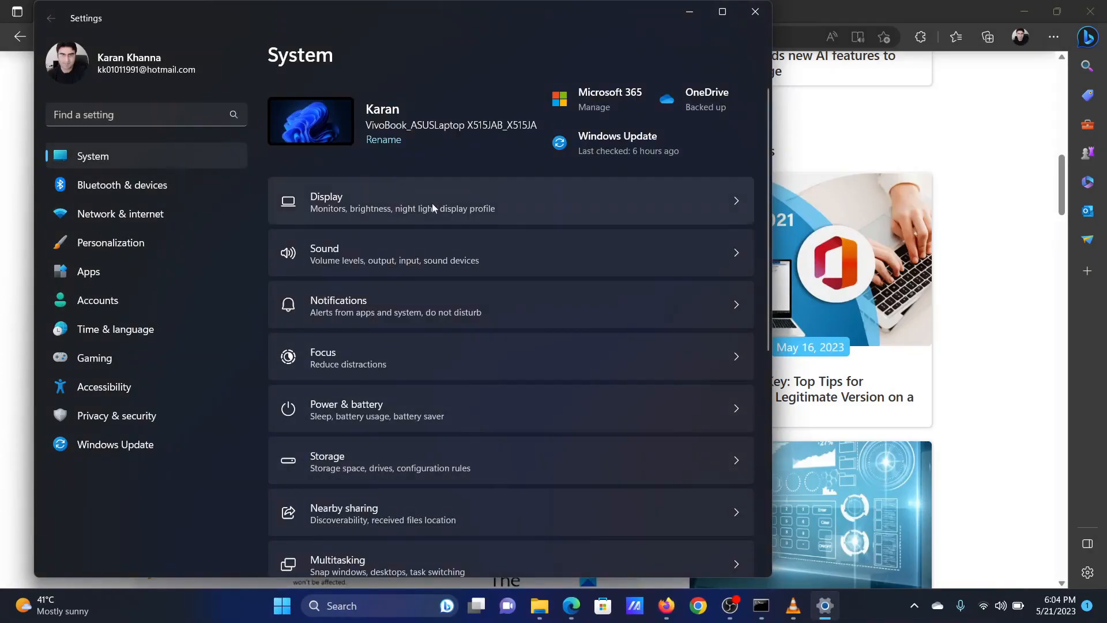
scroll("down", 3)
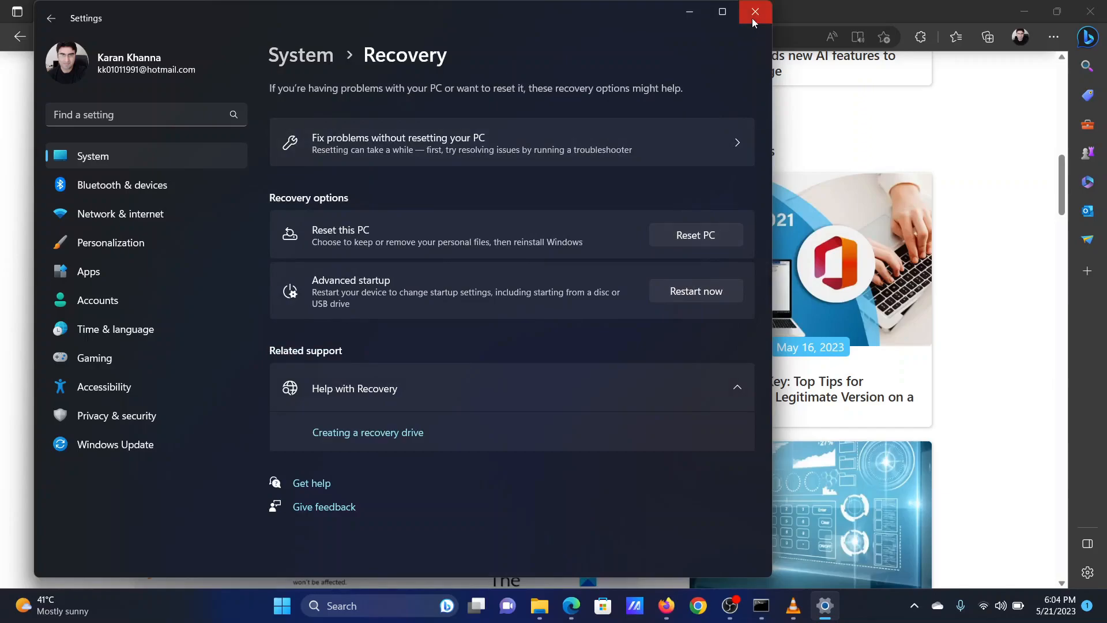
left_click(695, 235)
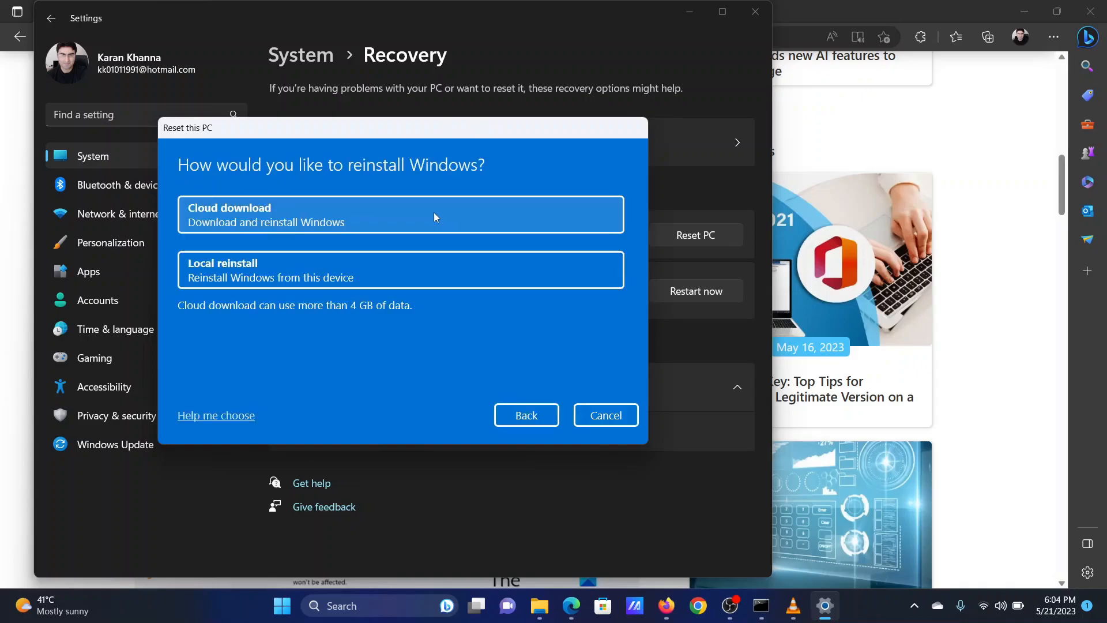
mouse_move(1007, 264)
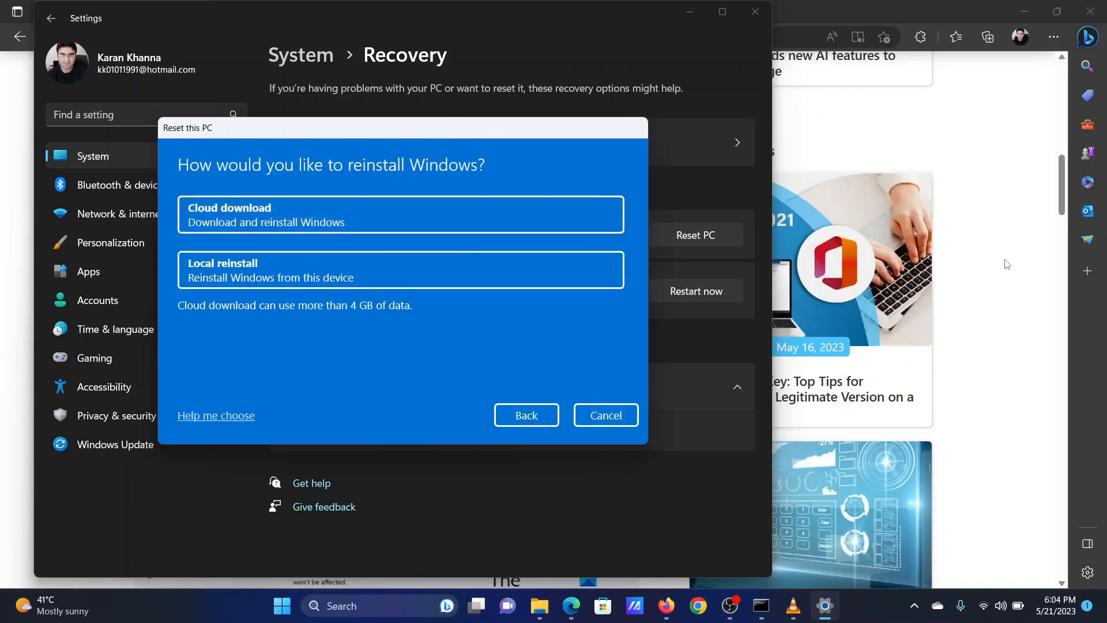